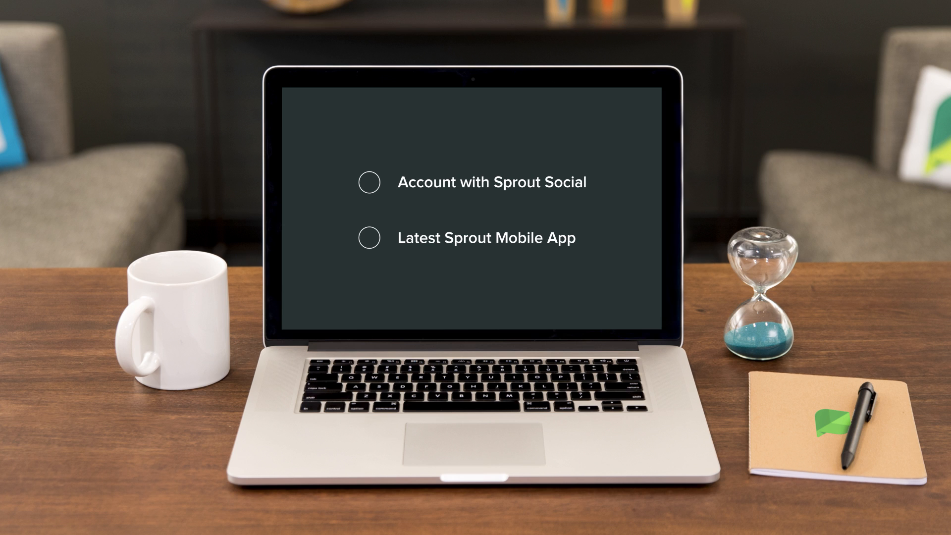
In Users & Social Profiles, select the team member and apply Full Publishing to all profiles
left_click(368, 182)
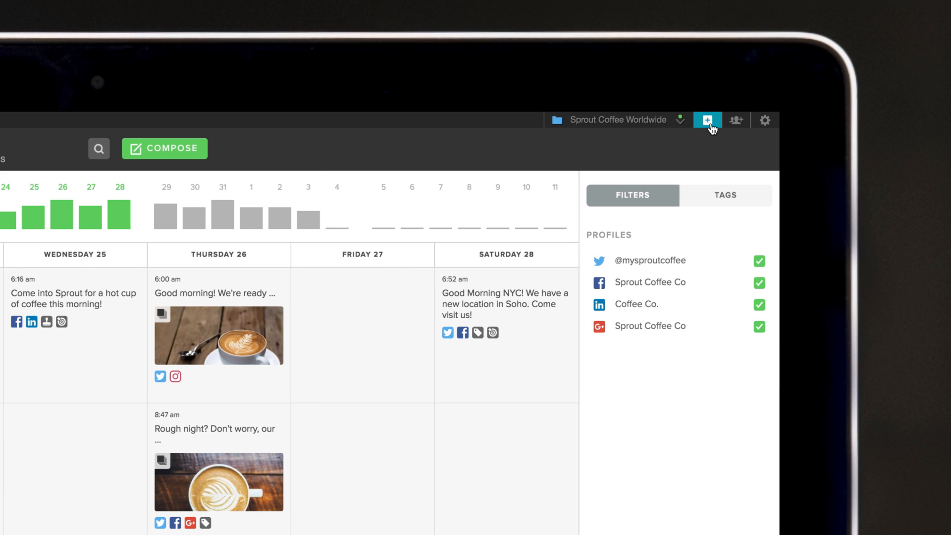
left_click(707, 120)
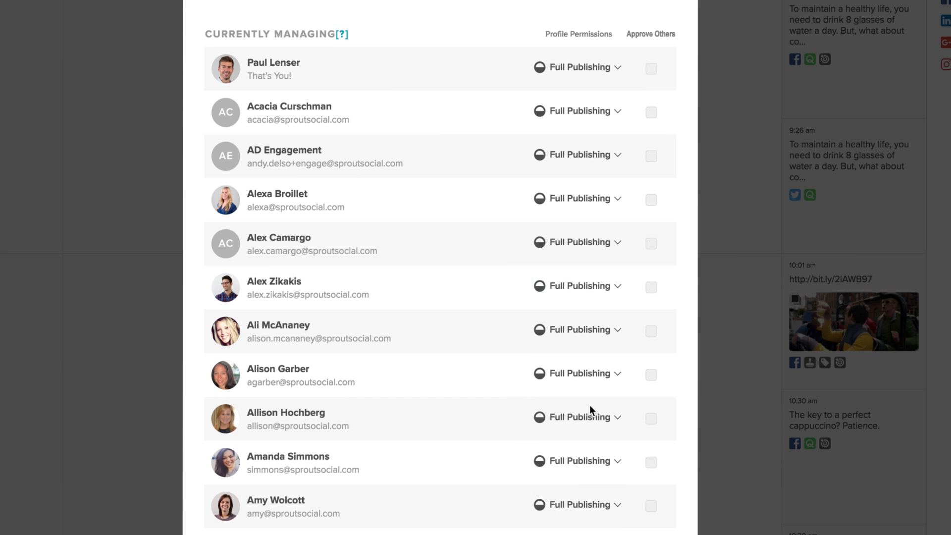
left_click(765, 120)
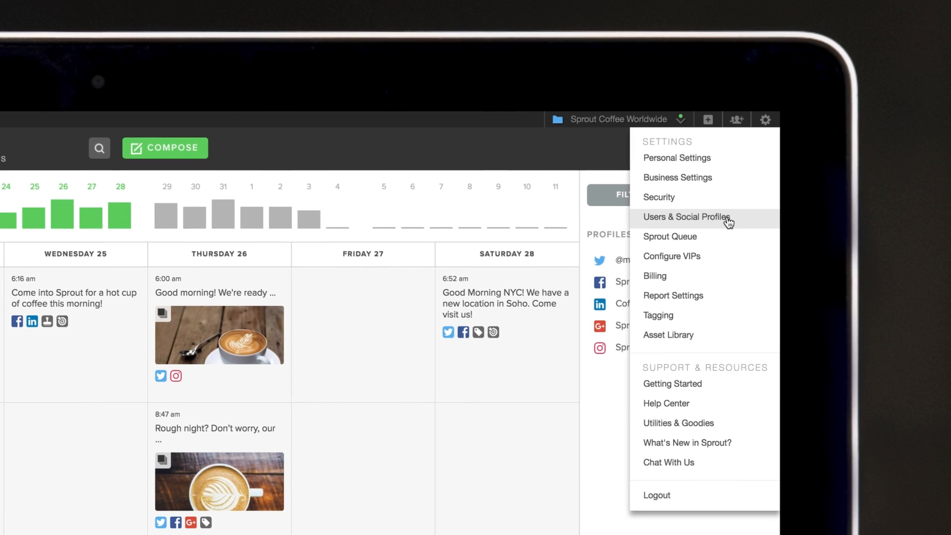
left_click(686, 217)
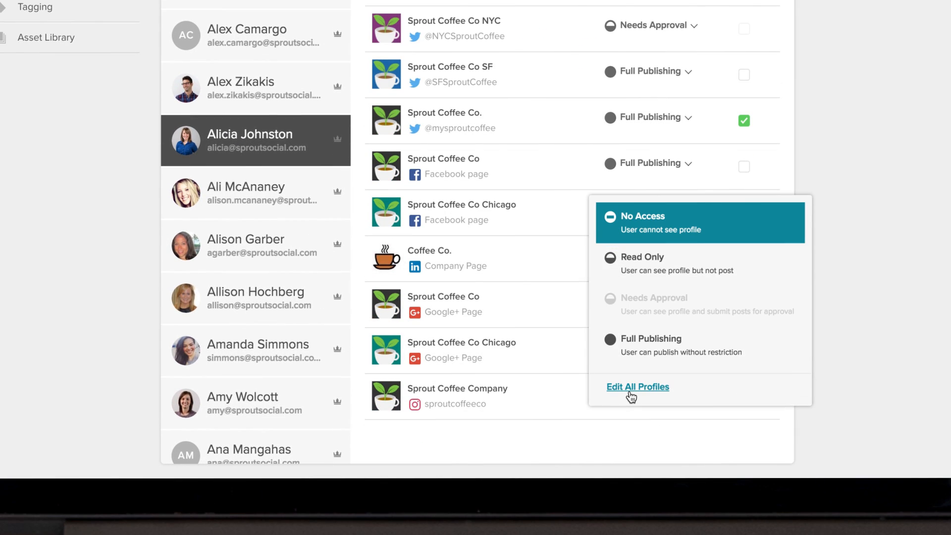
left_click(638, 387)
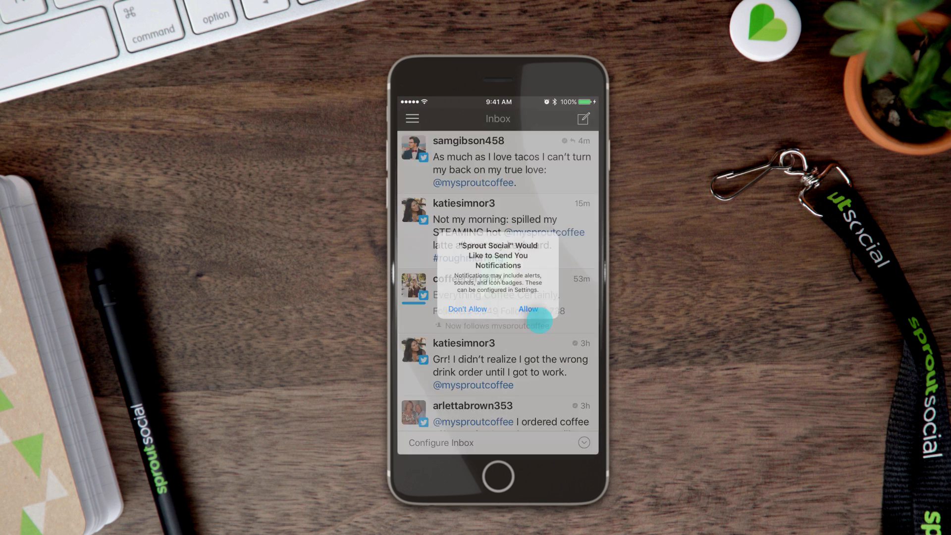
Allow app notifications and switch on Enable Notifications under Instagram Publishing
left_click(528, 309)
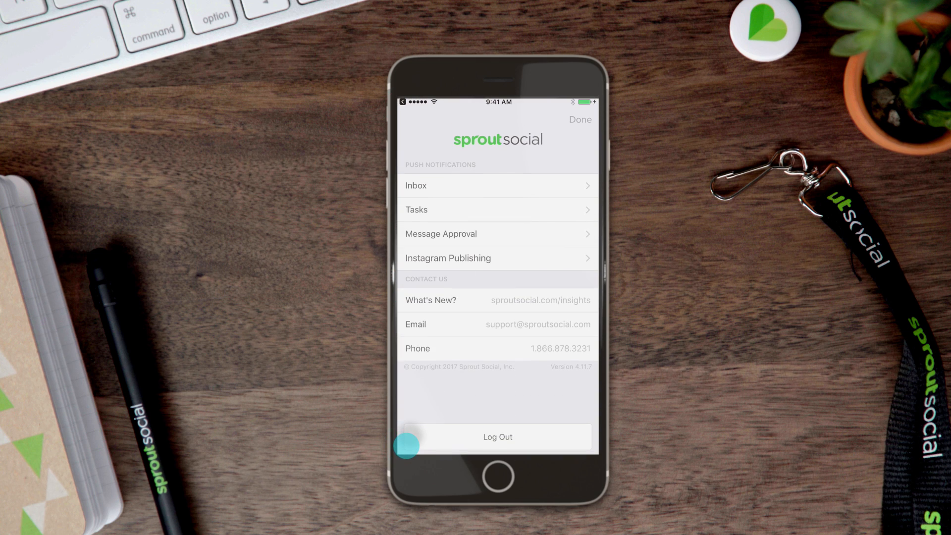
left_click(498, 257)
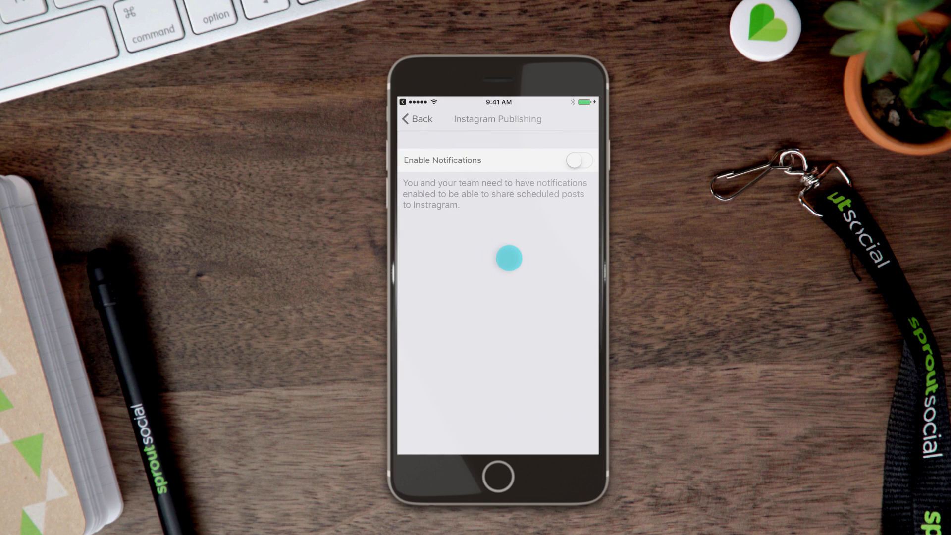
left_click(578, 160)
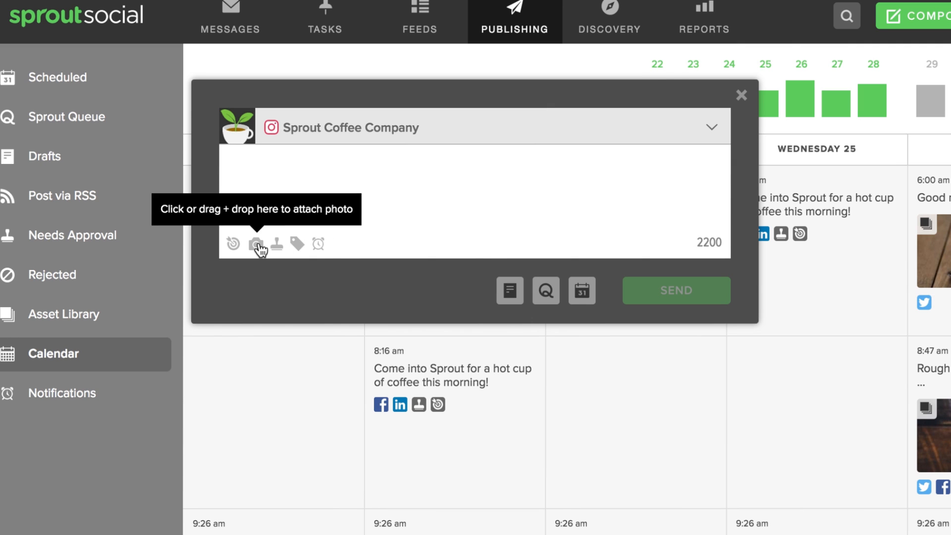
Attach the coffee photo from the Asset Library and assign a teammate as publisher
left_click(255, 244)
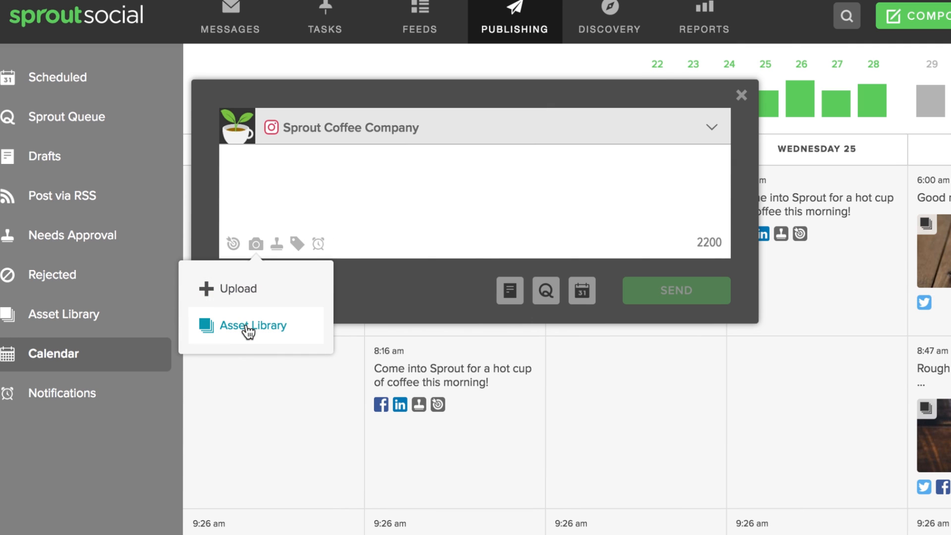
left_click(252, 325)
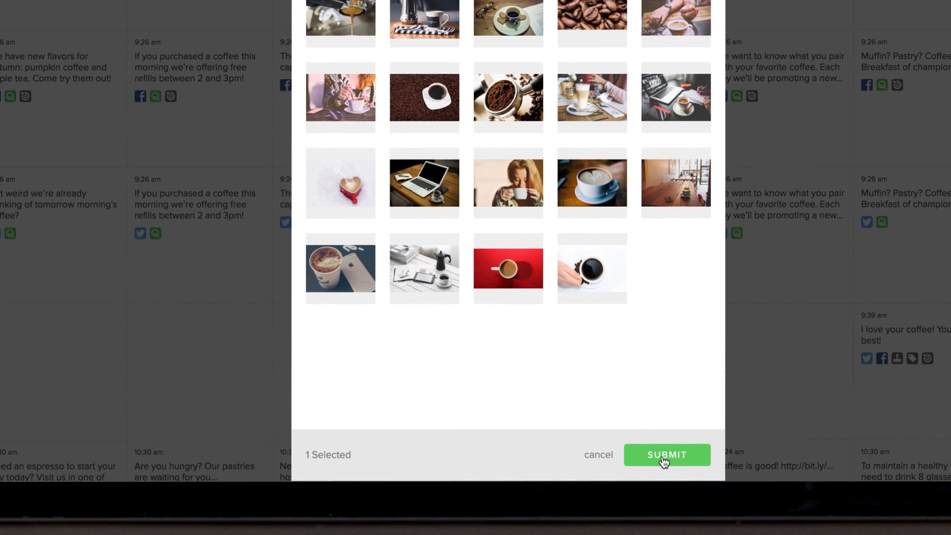
left_click(666, 455)
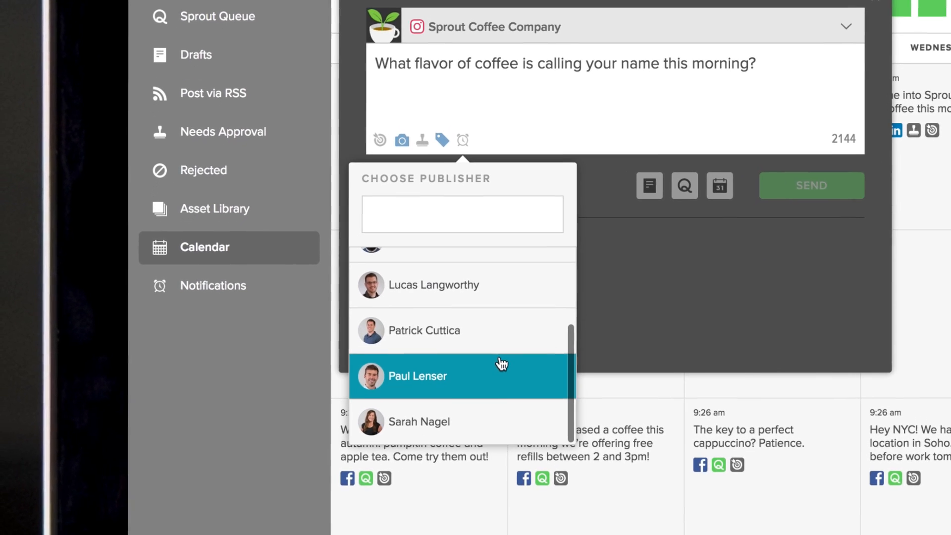
left_click(418, 376)
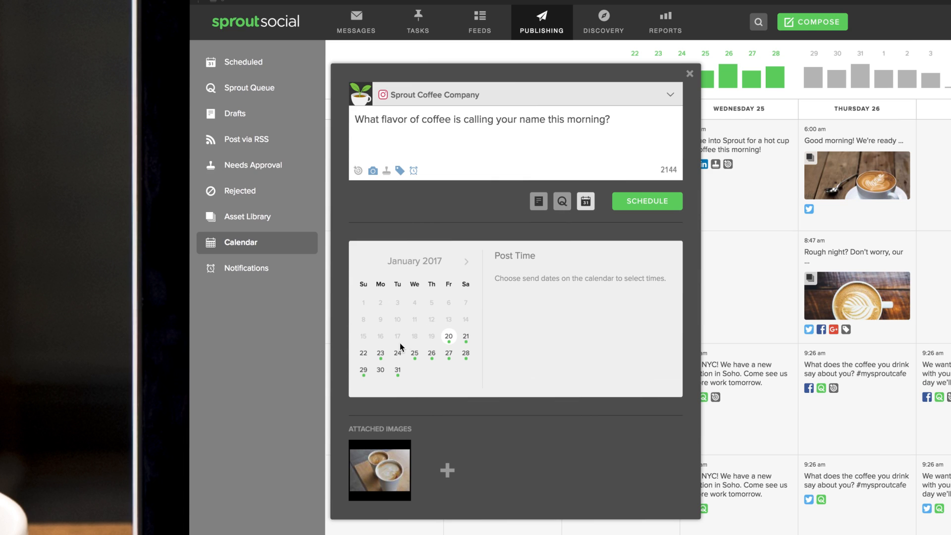
Pick January 24, set the time to 8:00 AM, and schedule the post
left_click(398, 353)
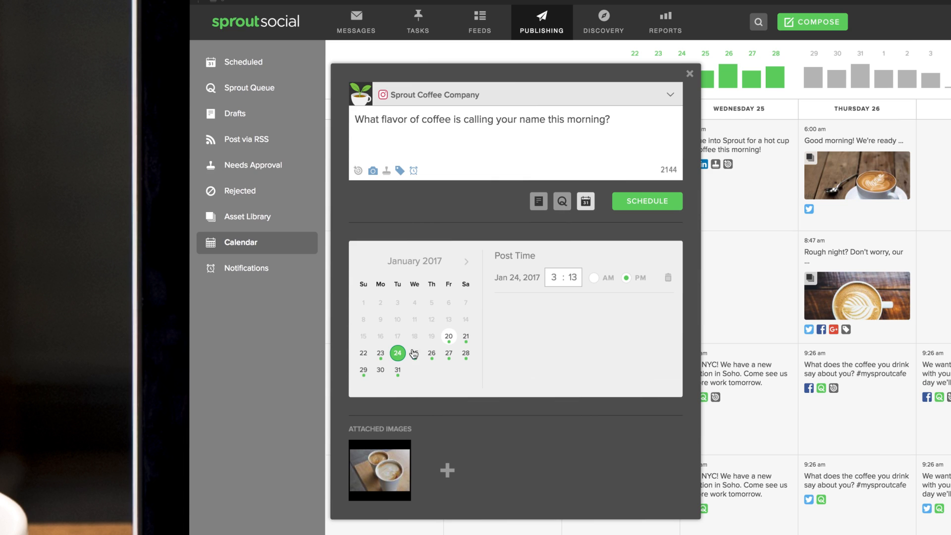
left_click(555, 277)
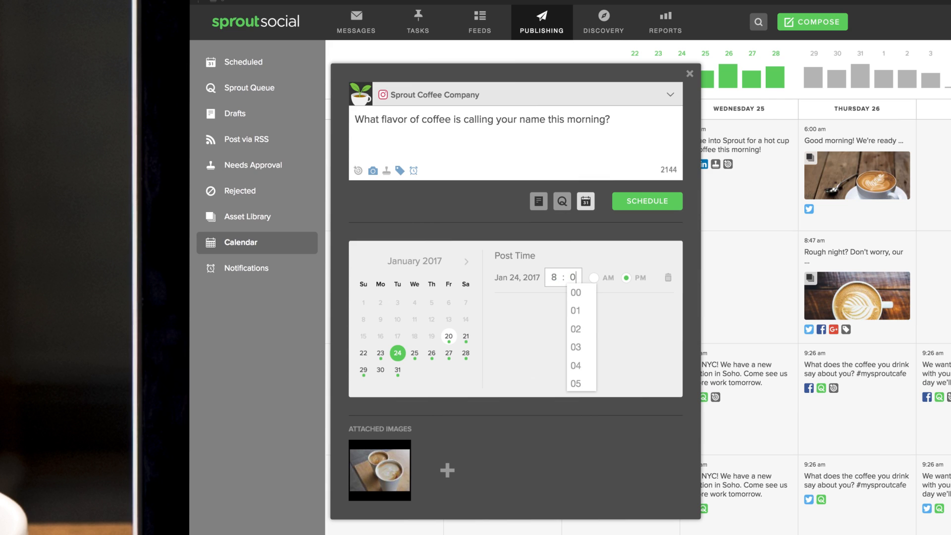
left_click(574, 292)
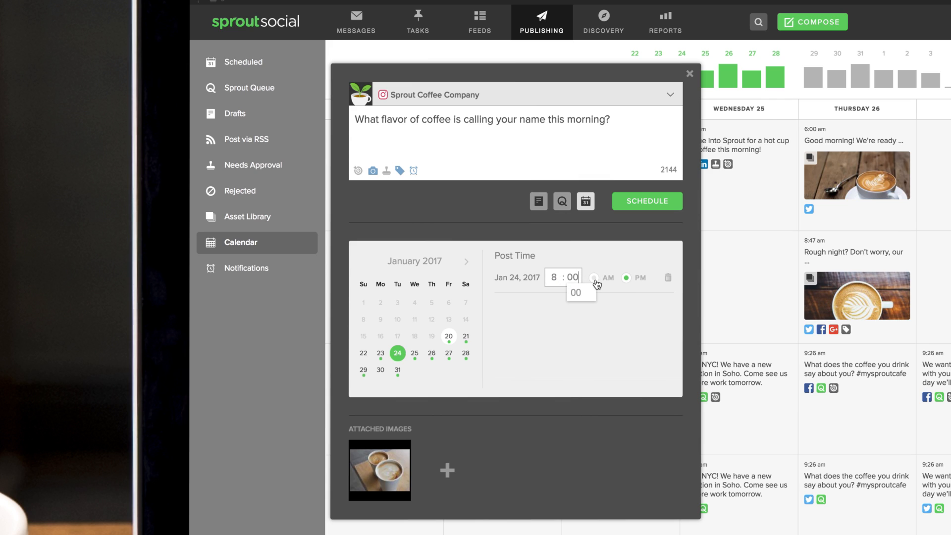
left_click(594, 278)
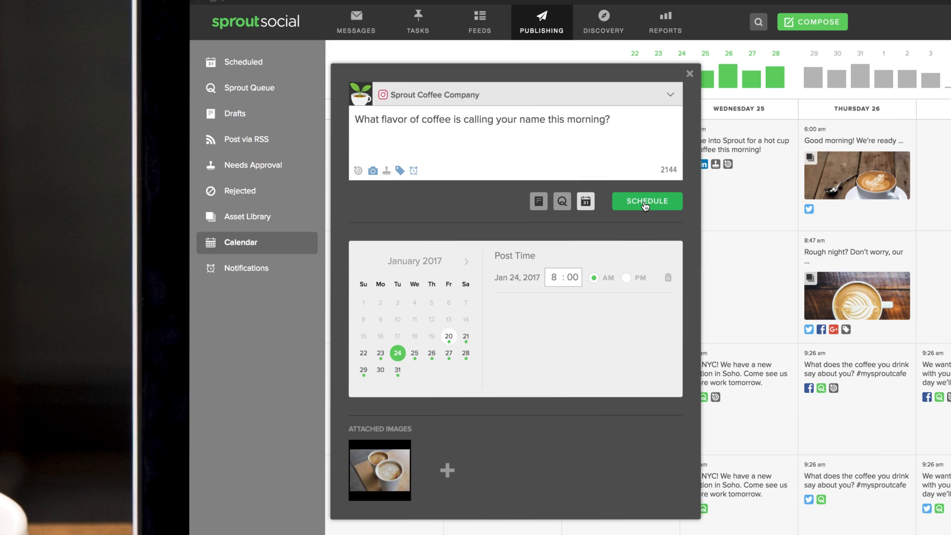
left_click(647, 201)
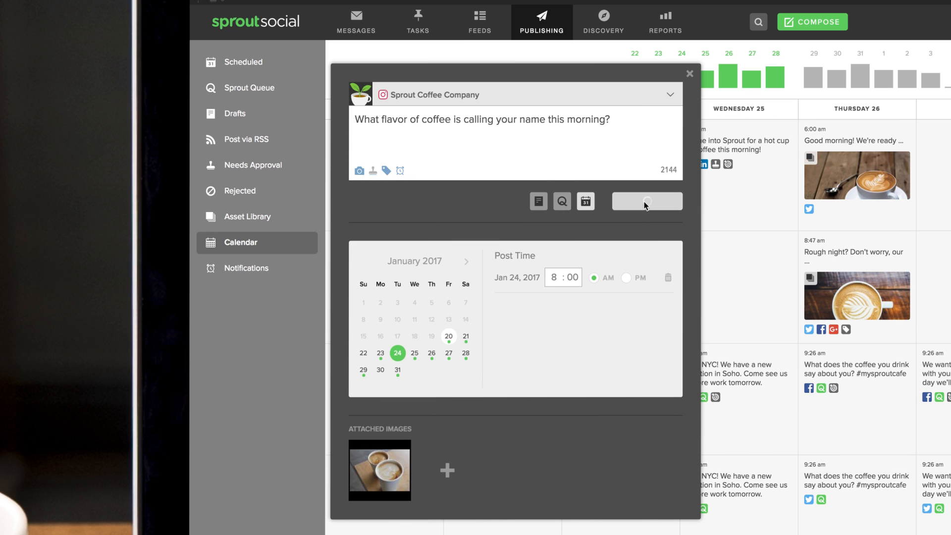
left_click(645, 201)
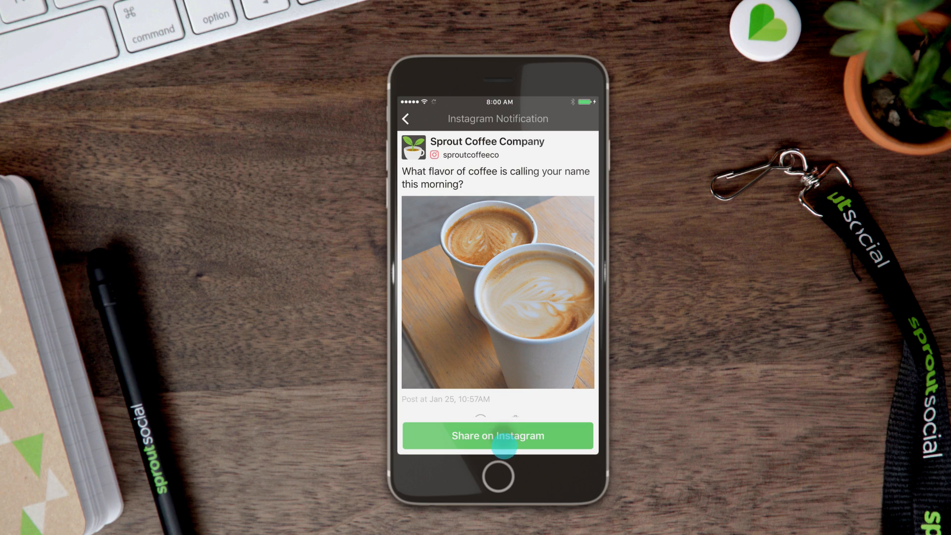
From the Instagram notification, share the post to Instagram and confirm ready to post
left_click(497, 435)
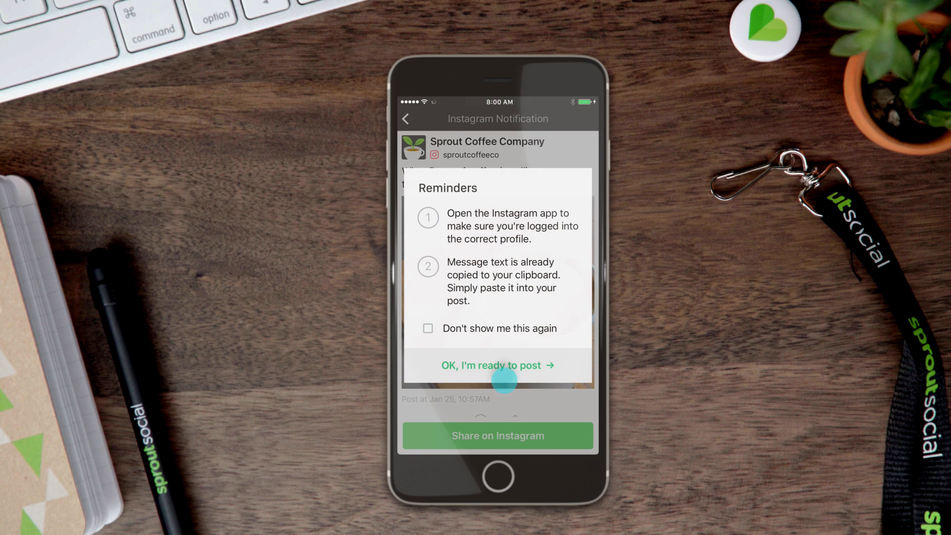
left_click(498, 365)
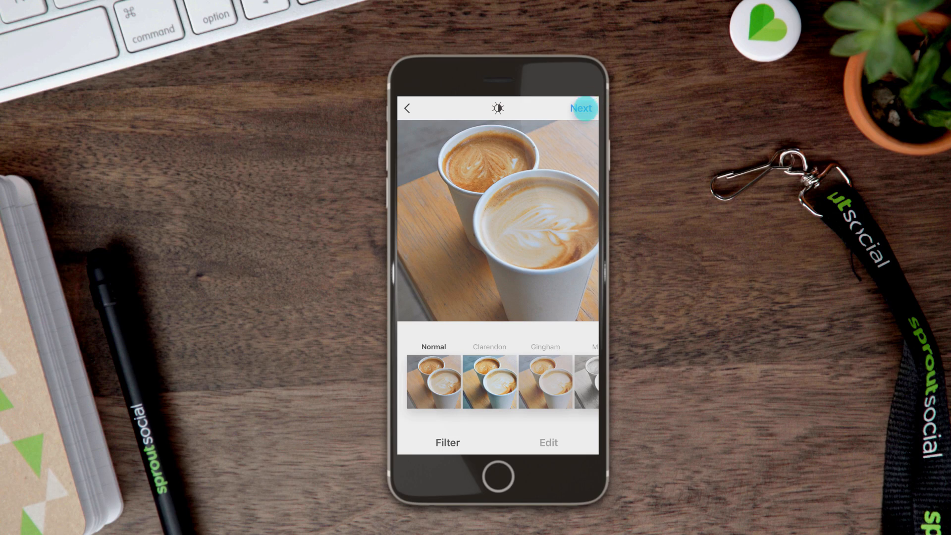
Move past the filter screen, finish the pasted coffee-flavor caption, and share the post
left_click(580, 108)
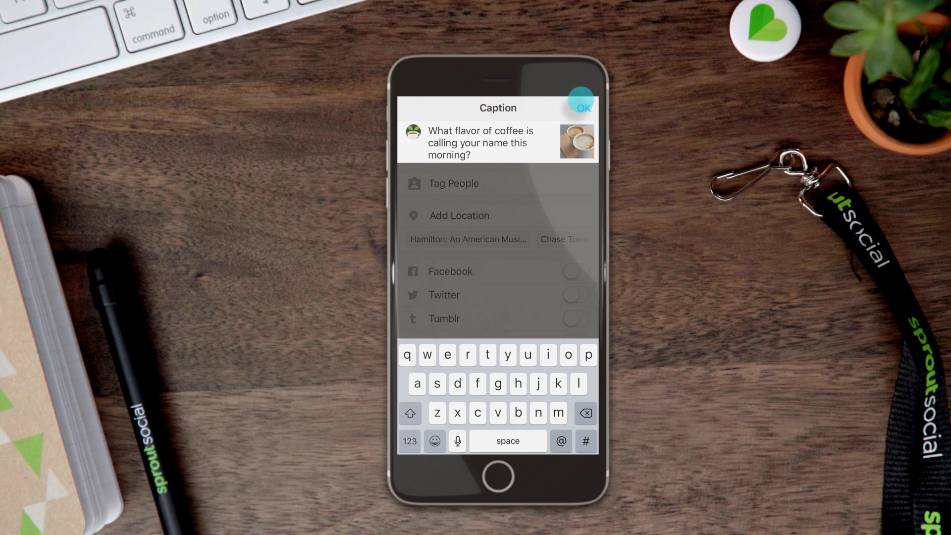
left_click(583, 107)
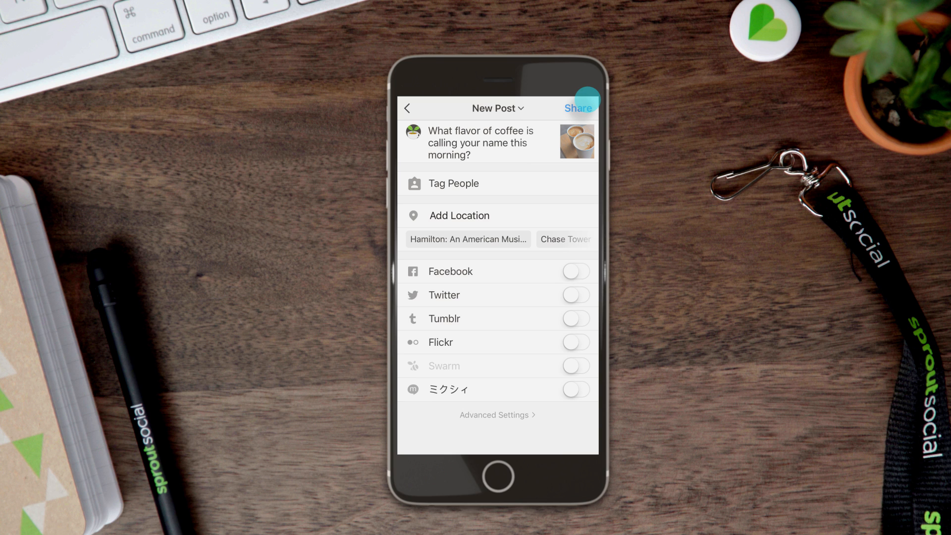
left_click(577, 108)
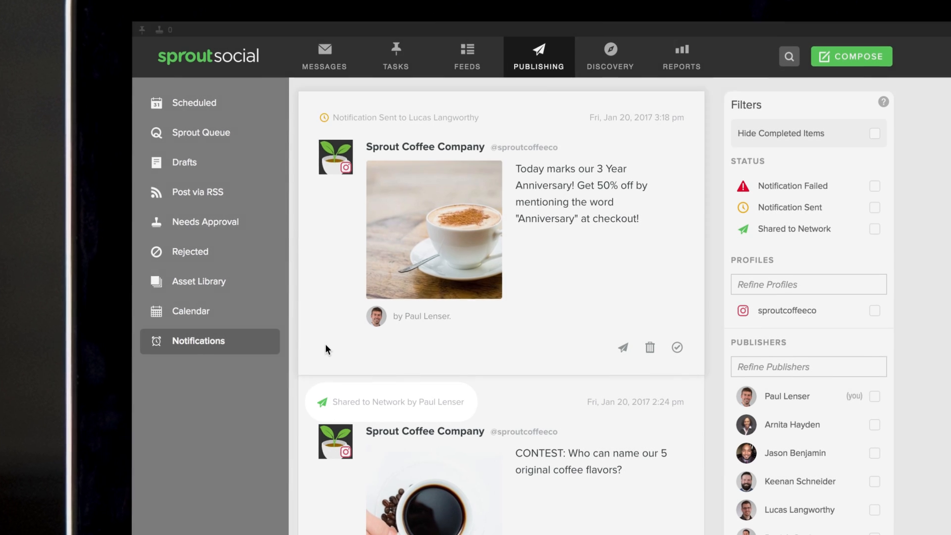
Review the sent and shared statuses in Publishing > Notifications, then go to Reports
left_click(678, 347)
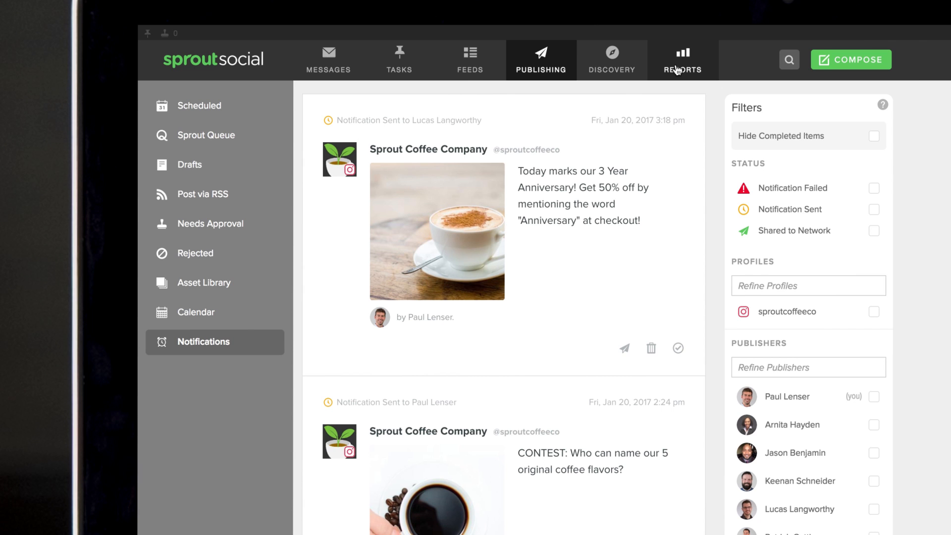
left_click(683, 59)
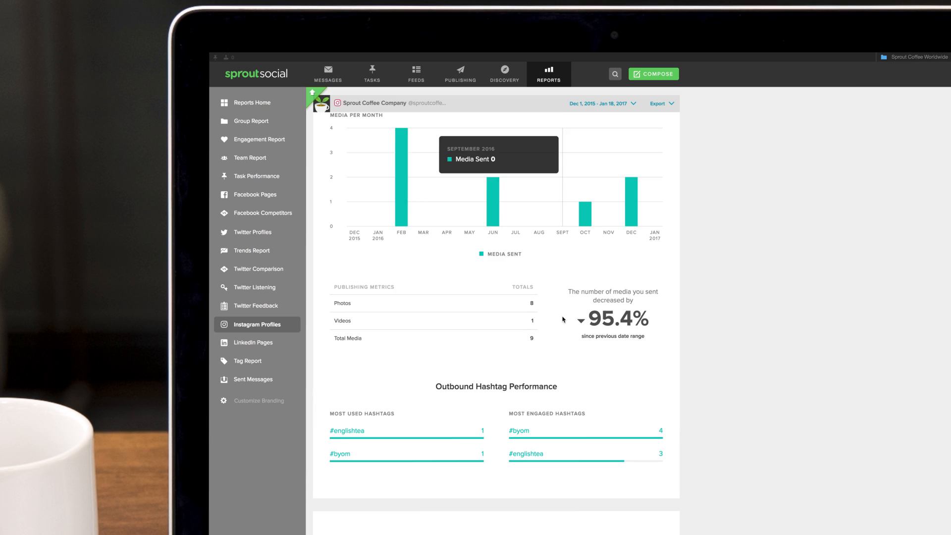
Scroll down the Instagram profile report past hashtag performance to Audience Engagement
scroll("down", 3)
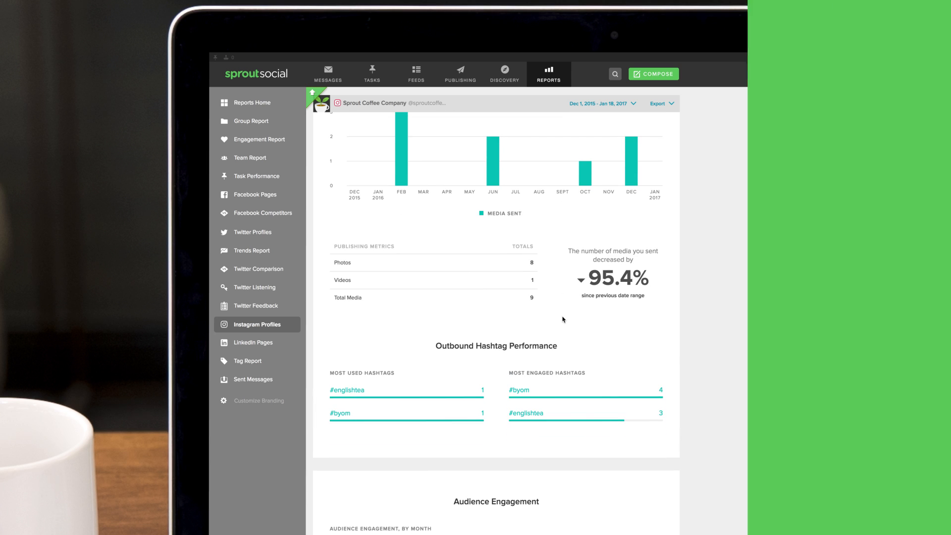